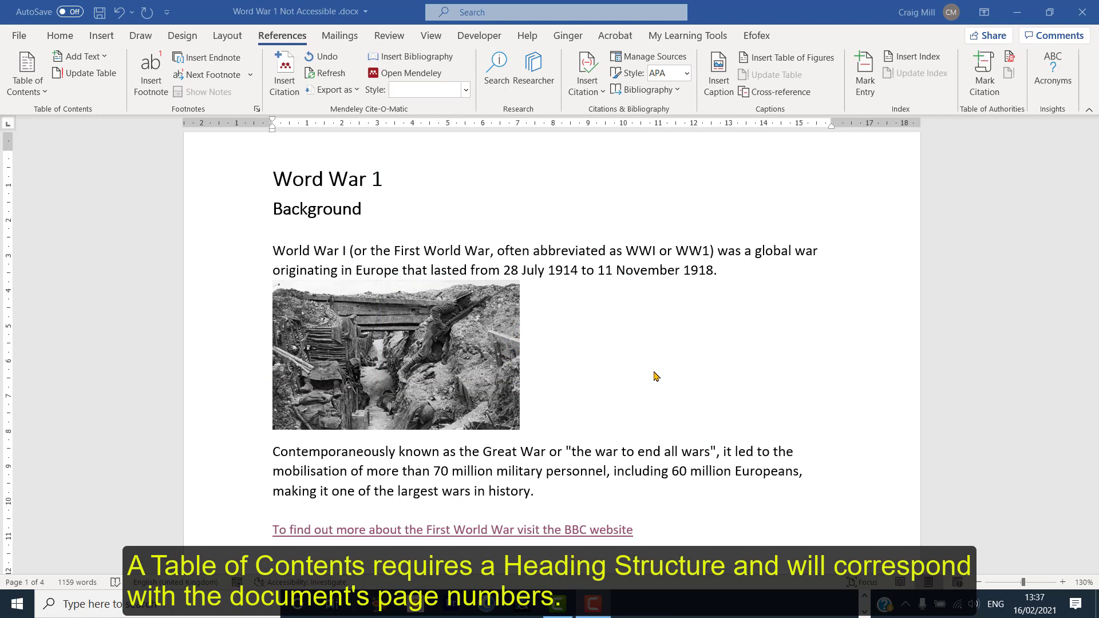
pyautogui.moveTo(303, 205)
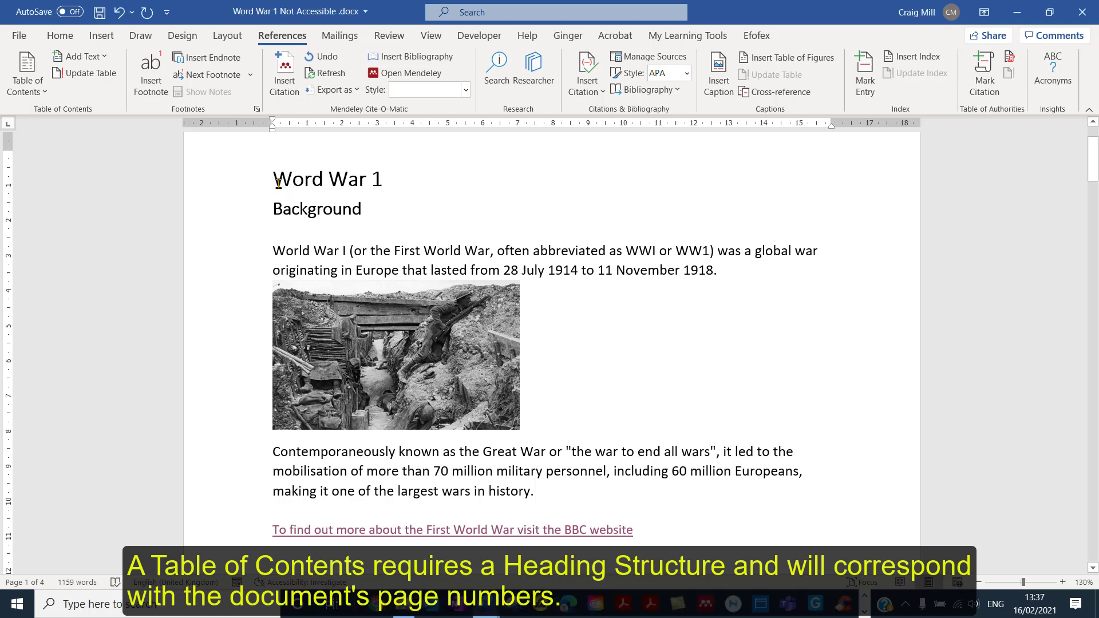
# - Insert a page break with Ctrl+Enter and return to the empty first page
pyautogui.press('ctrl+enter')
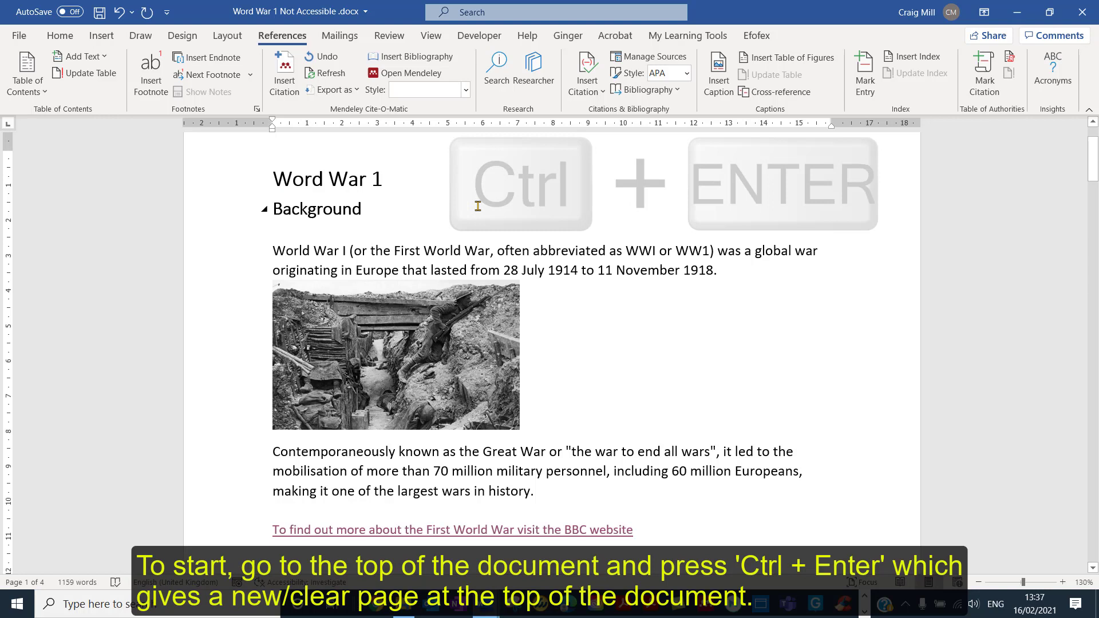
pyautogui.press('ctrl+enter')
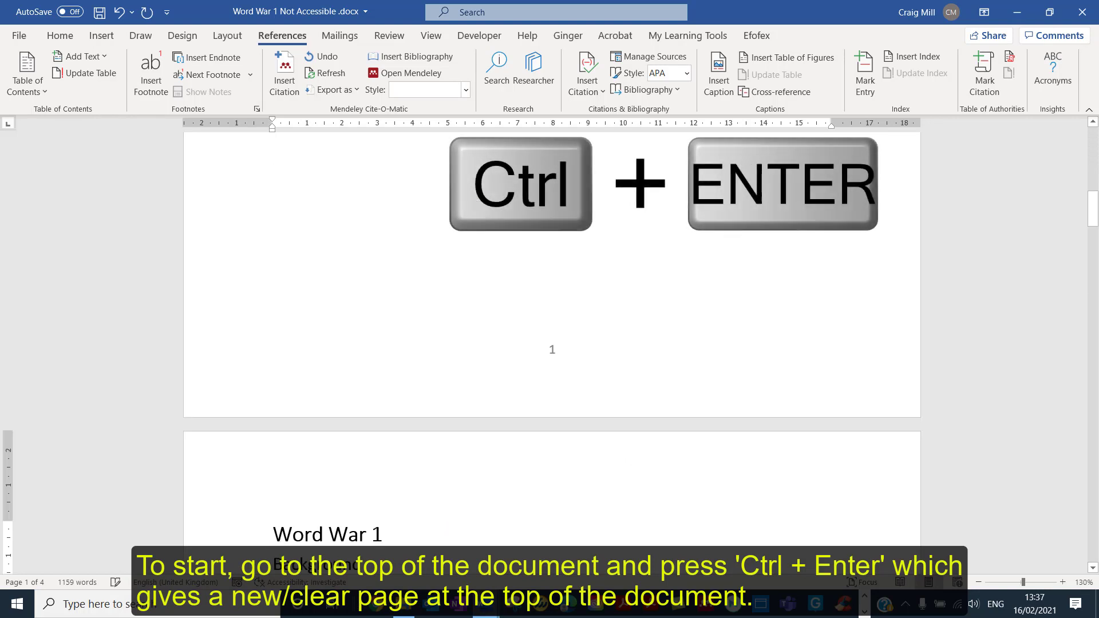
pyautogui.press('ctrl+enter')
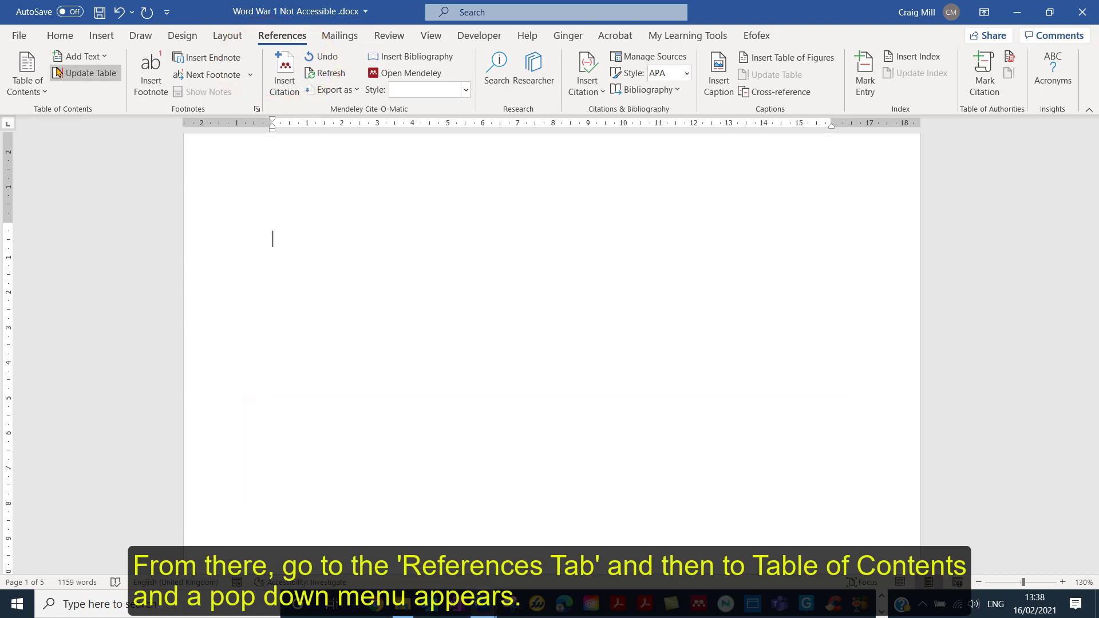
pyautogui.moveTo(26, 73)
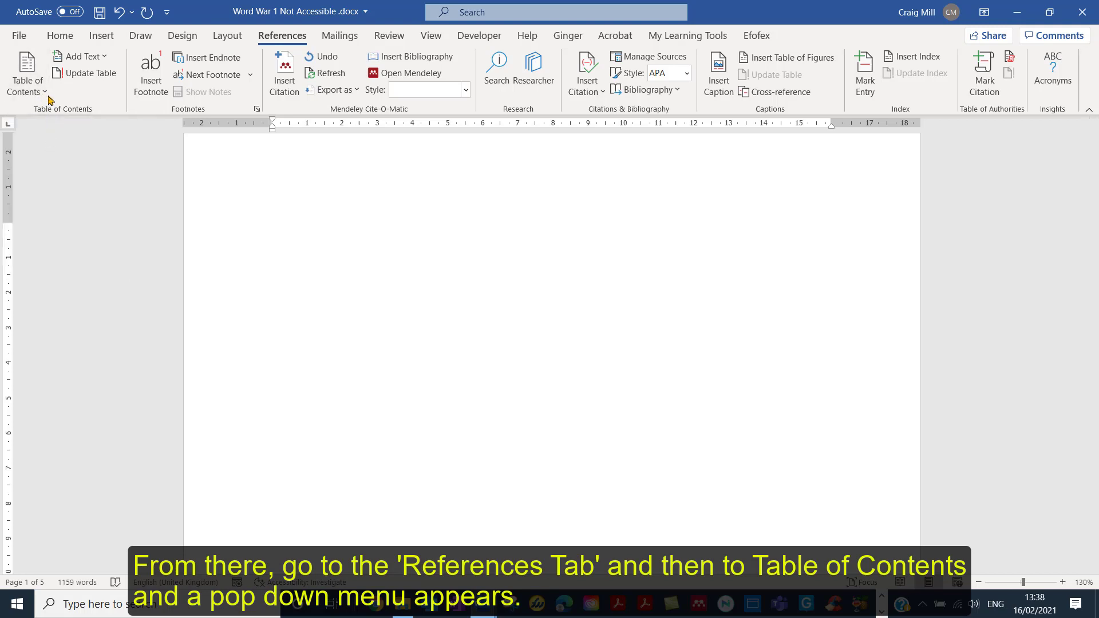
# - Bring up the Table of Contents style gallery from the References tab
pyautogui.click(26, 73)
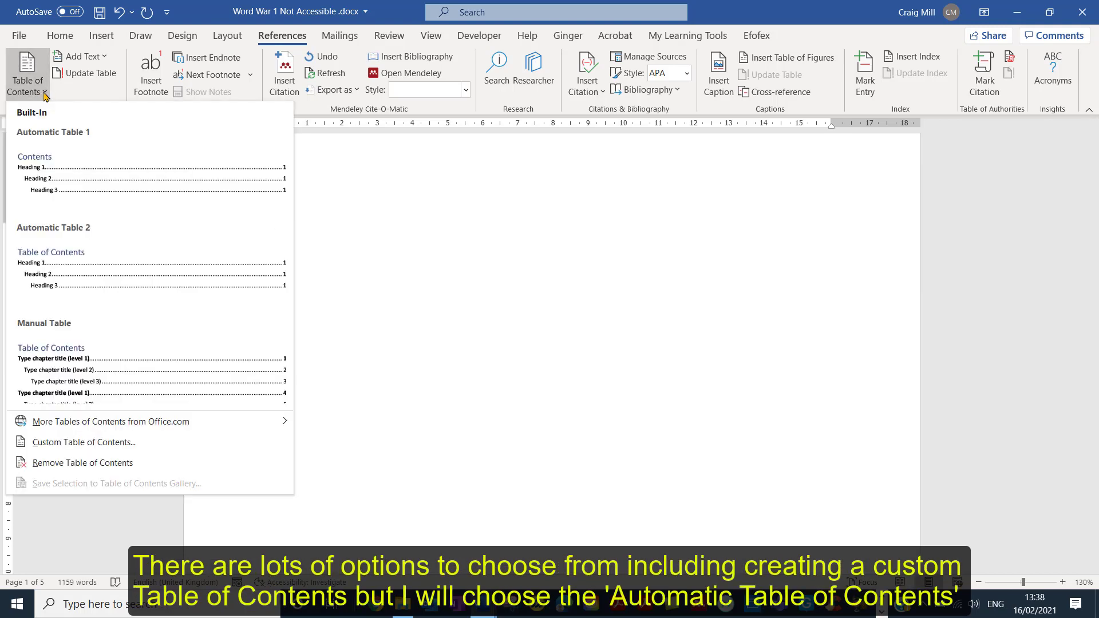
pyautogui.moveTo(161, 337)
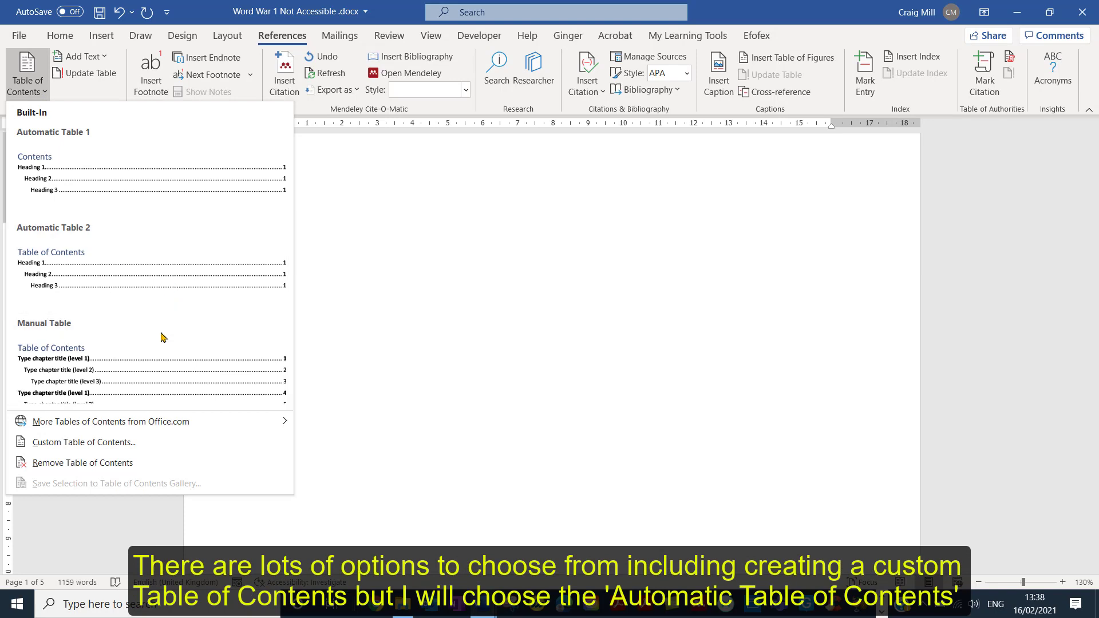
pyautogui.moveTo(159, 442)
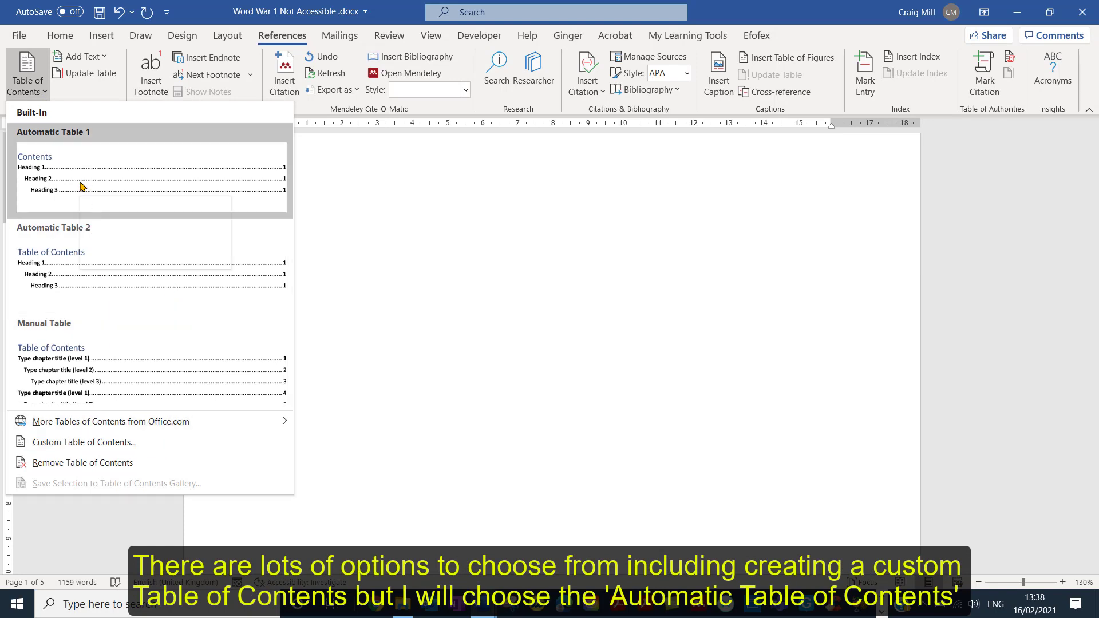
pyautogui.moveTo(104, 181)
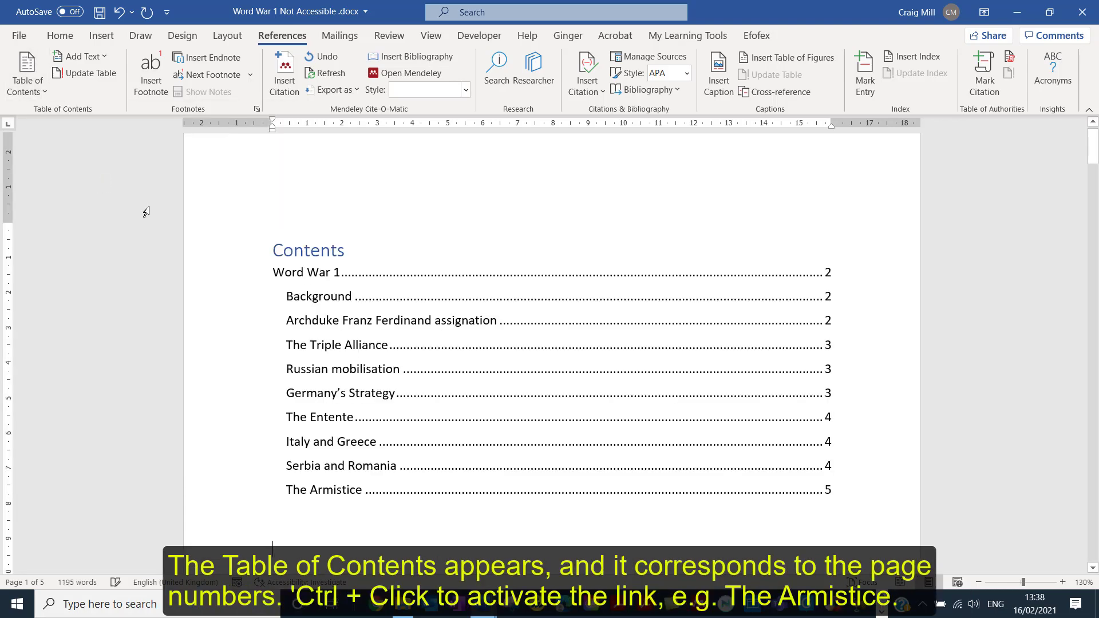
pyautogui.scroll(-3)
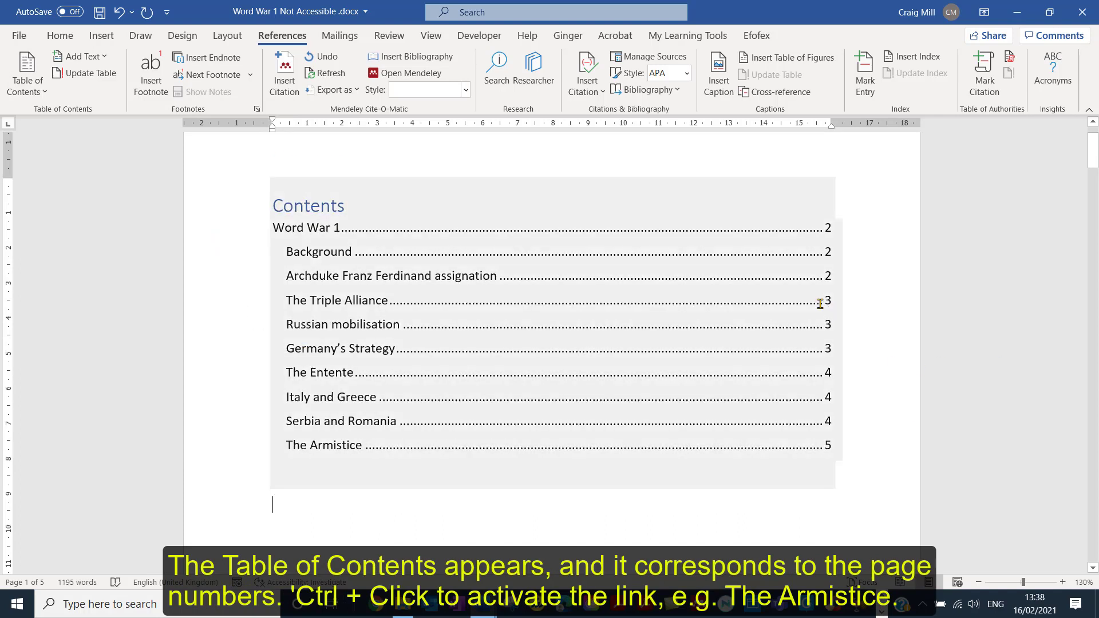
pyautogui.moveTo(357, 445)
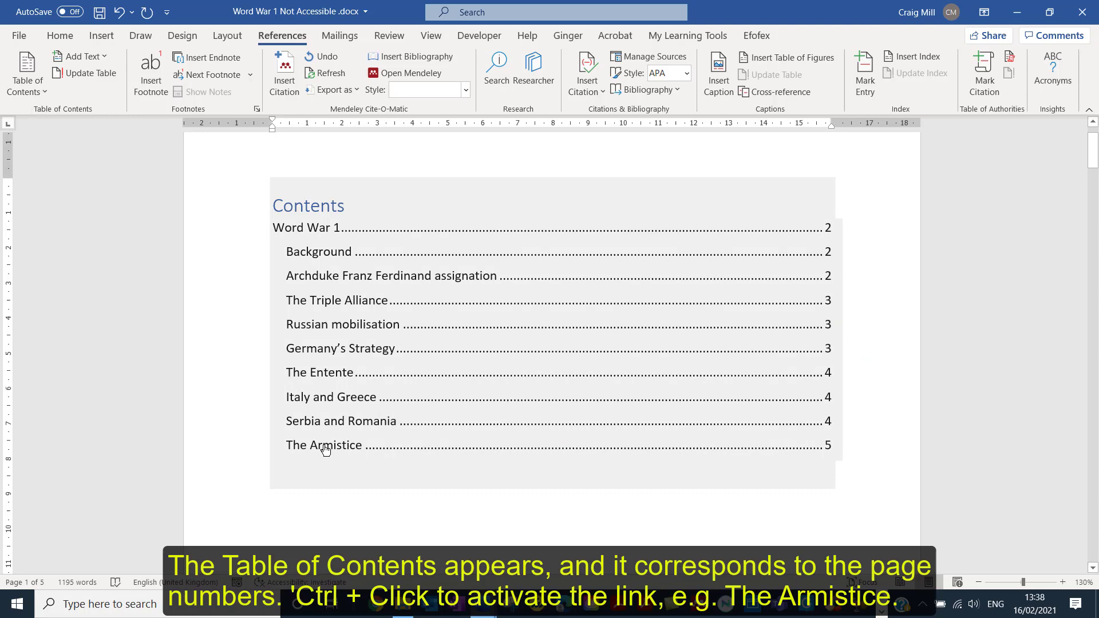
pyautogui.click(323, 446)
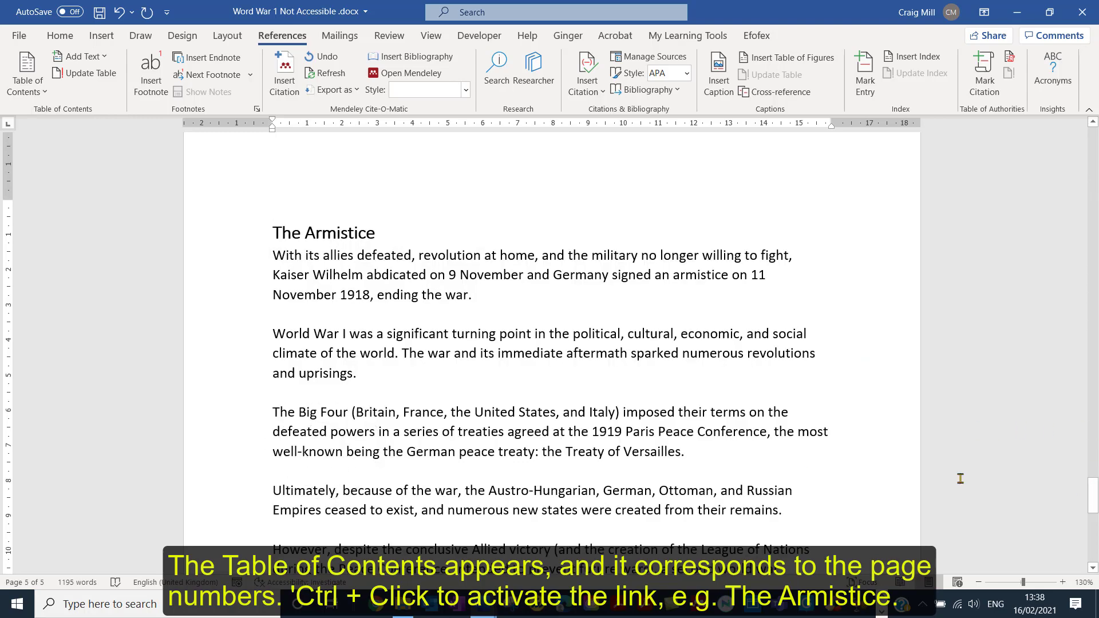
pyautogui.scroll(-3)
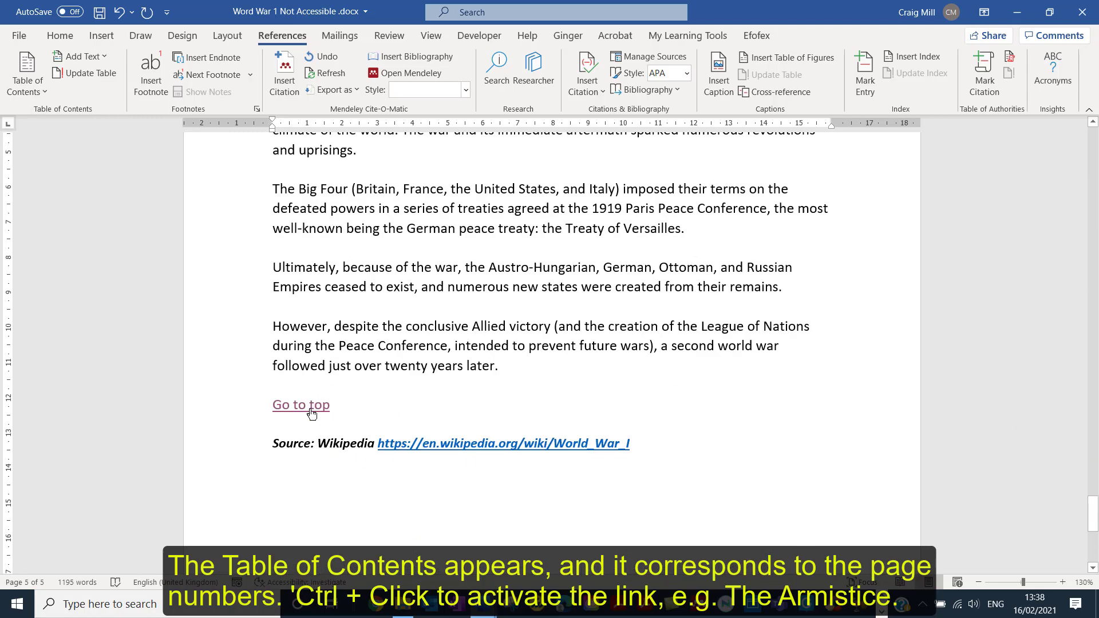
pyautogui.click(300, 406)
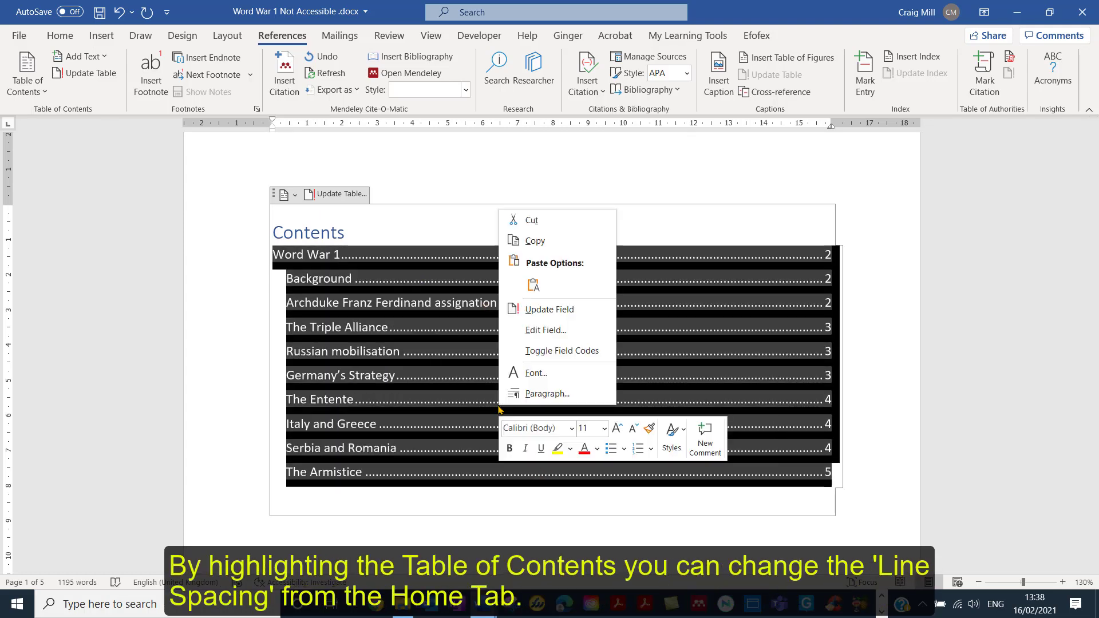
pyautogui.moveTo(395, 197)
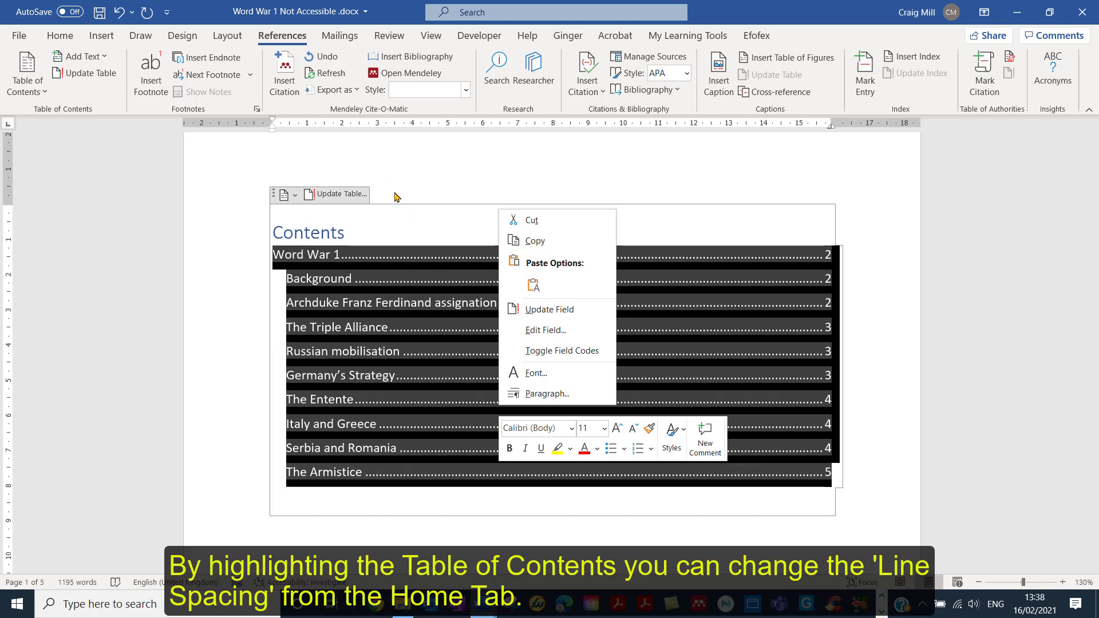
# - Reach the Line and Paragraph Spacing choices for the Contents table
pyautogui.click(59, 36)
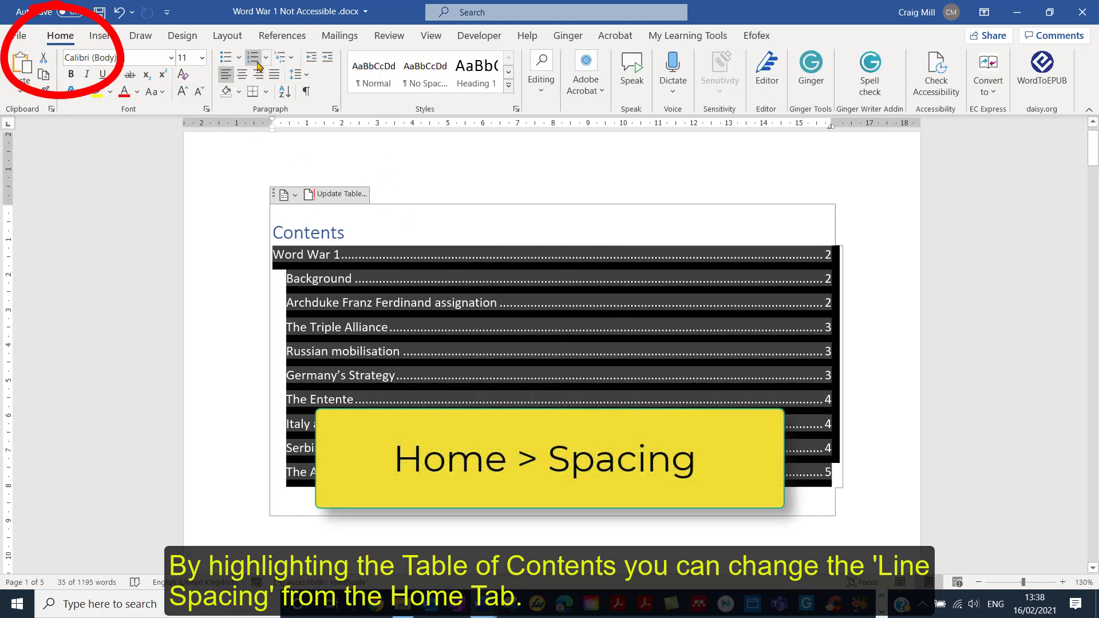
pyautogui.moveTo(294, 57)
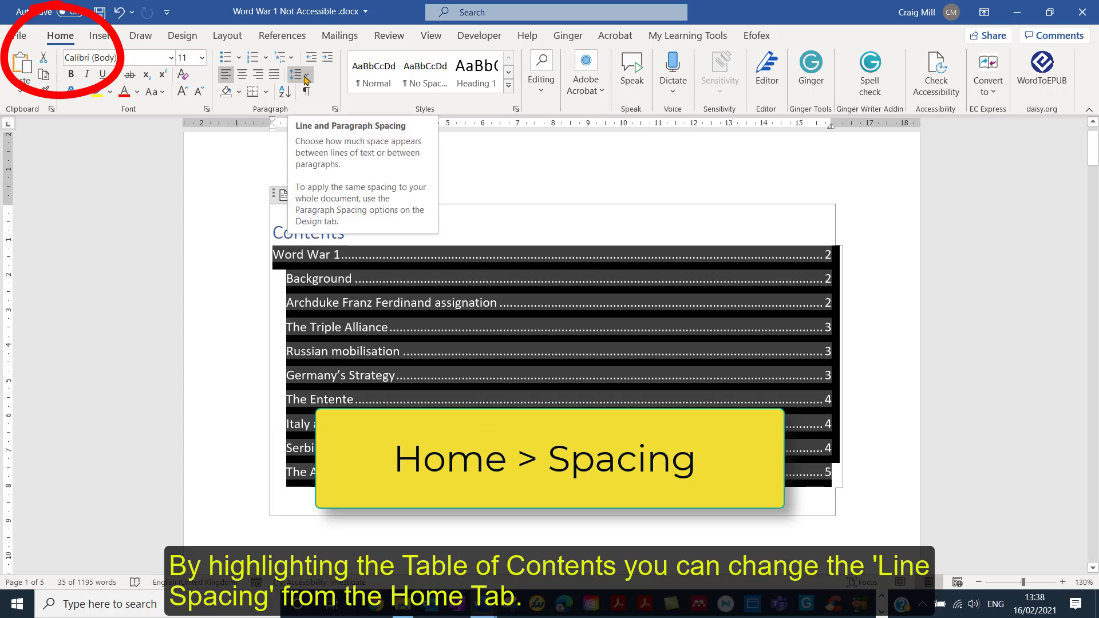
pyautogui.click(294, 57)
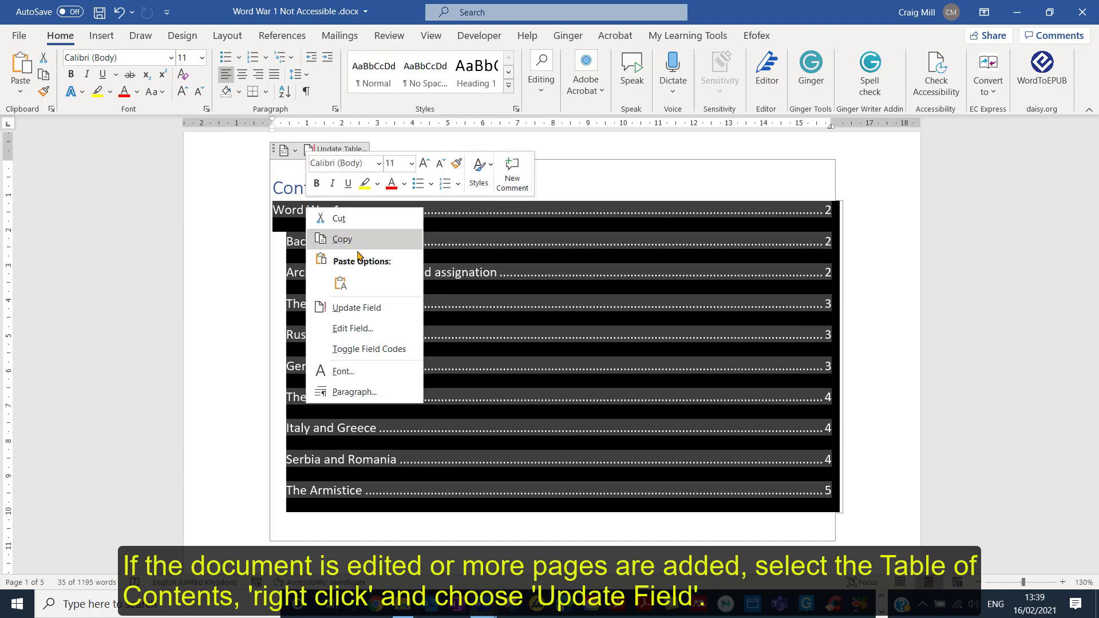
pyautogui.moveTo(357, 307)
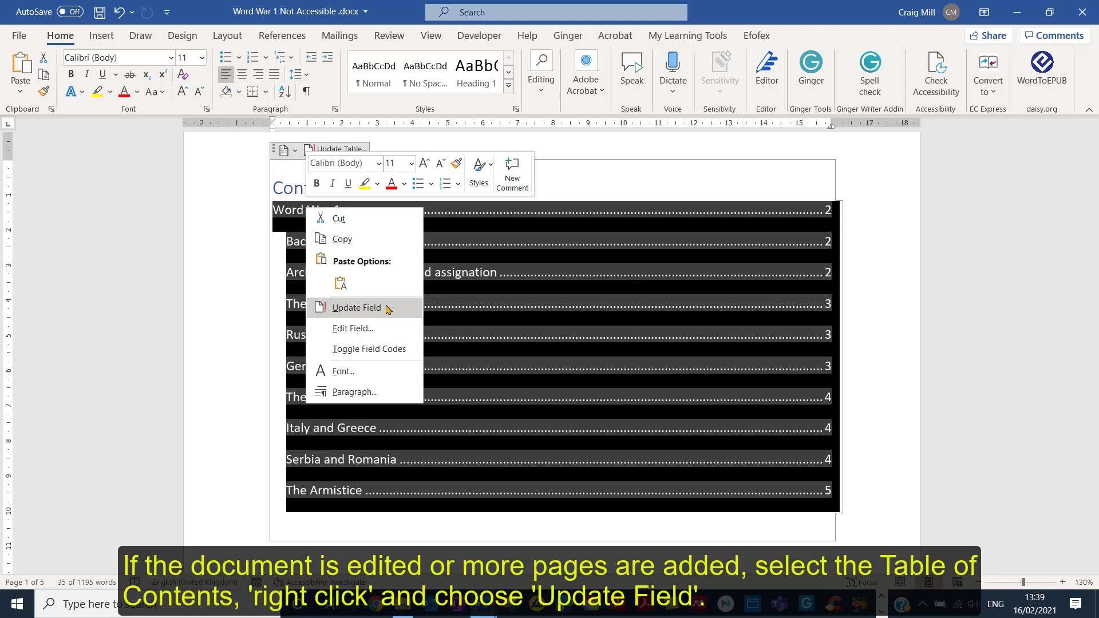
# - Start Update Field on the Contents table to reach the update options
pyautogui.click(356, 307)
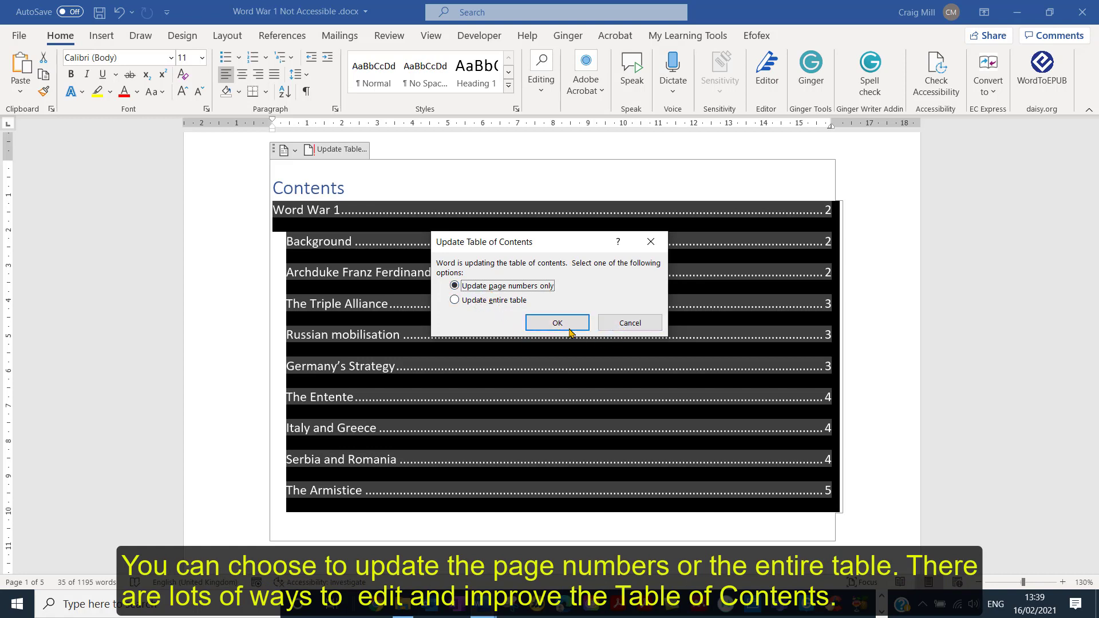
pyautogui.moveTo(557, 325)
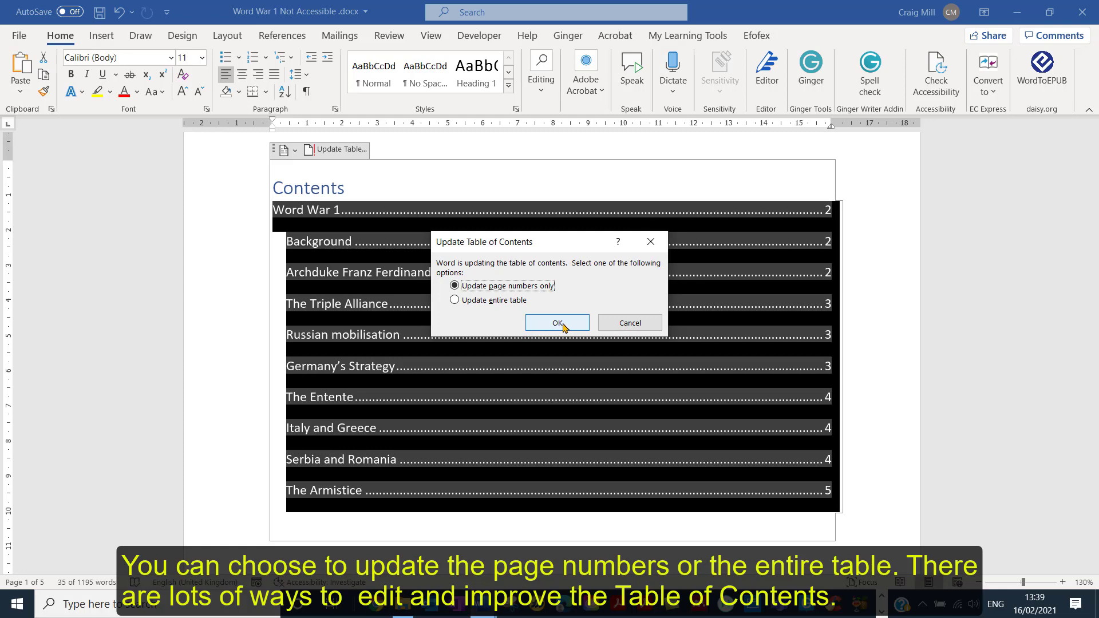